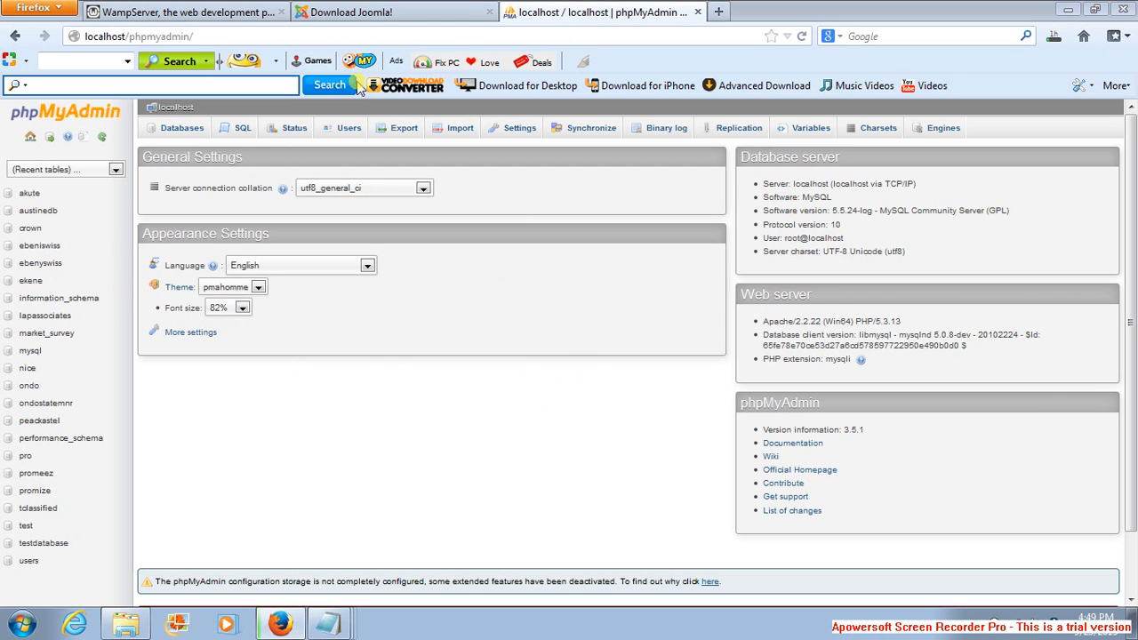
pyautogui.moveTo(360, 359)
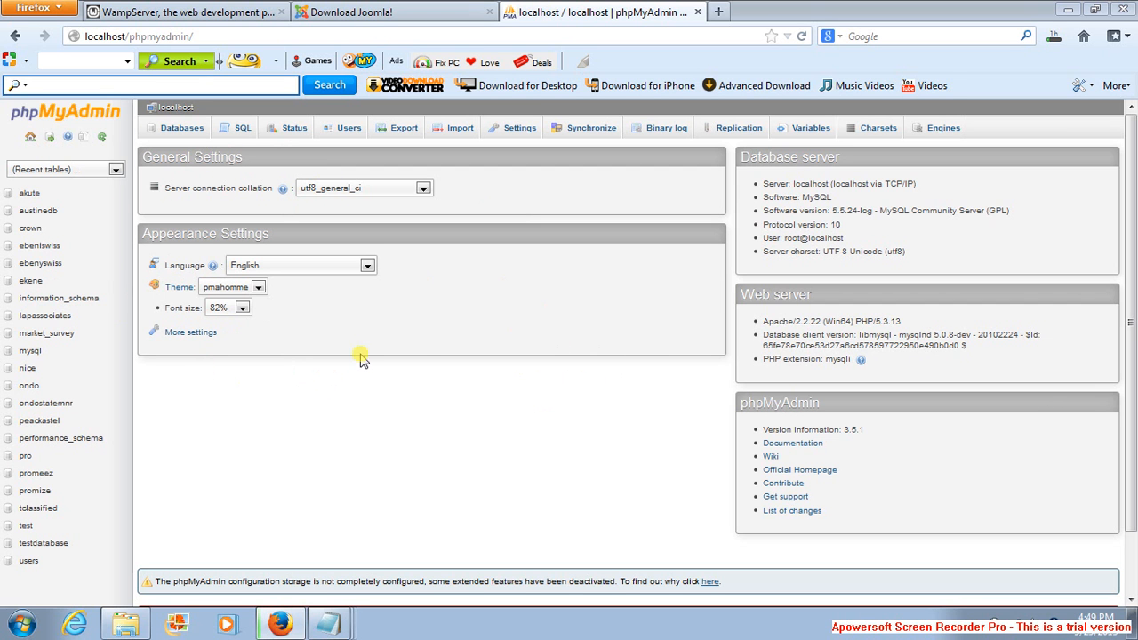
pyautogui.moveTo(418, 368)
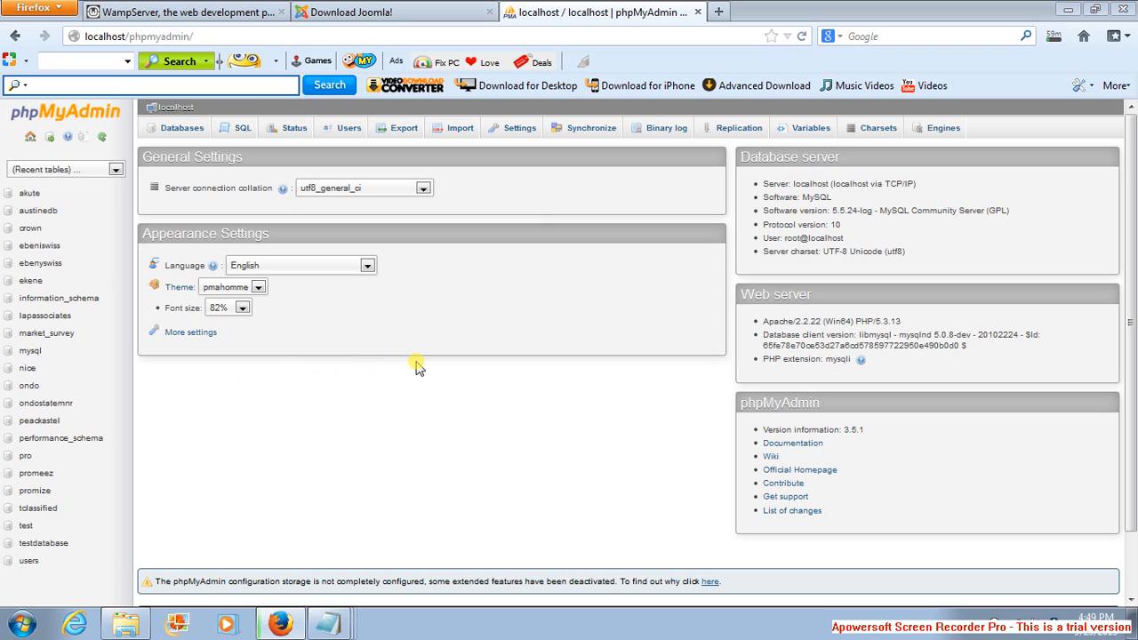
pyautogui.moveTo(200, 157)
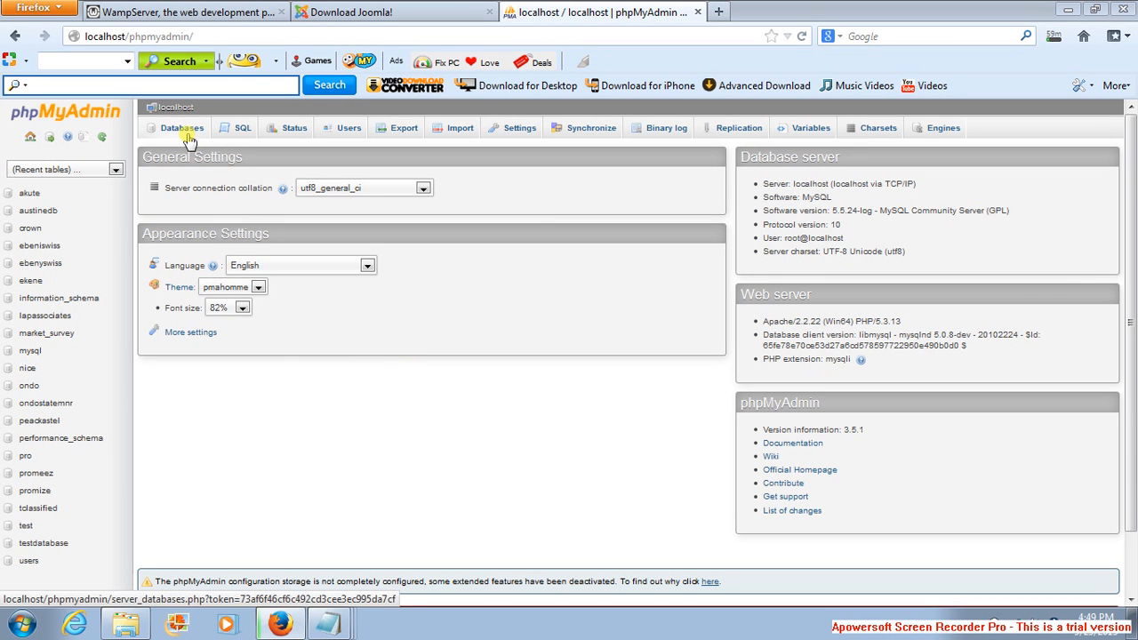
# Step: Go to the Databases page from the phpMyAdmin server overview
pyautogui.click(182, 128)
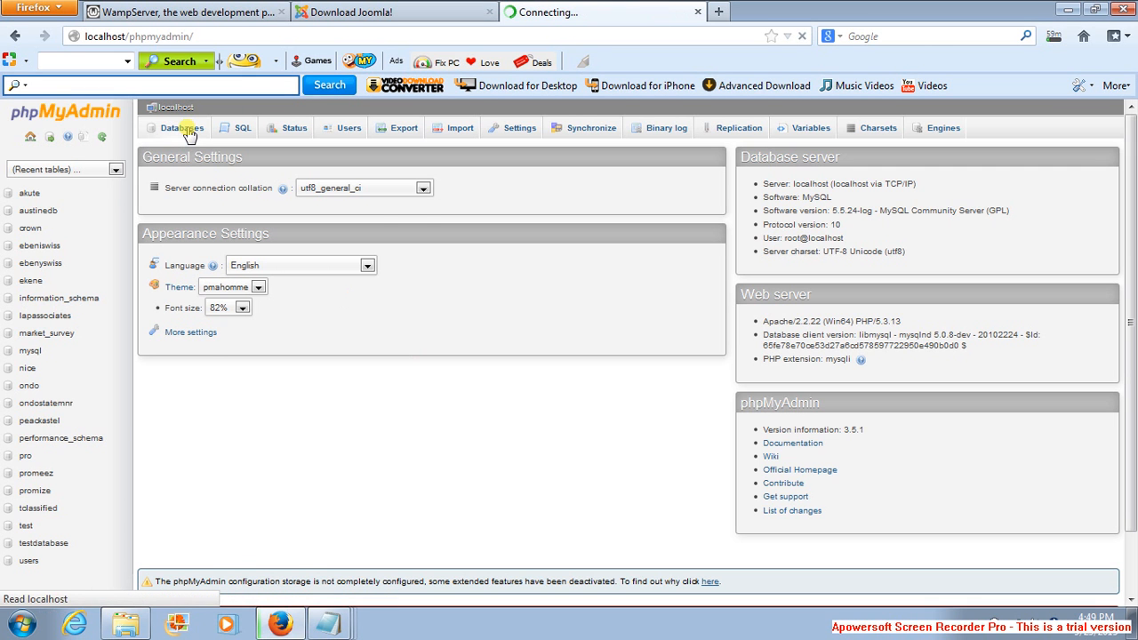
# Step: Create an empty database named unmedb and dismiss the creation notice
pyautogui.click(181, 128)
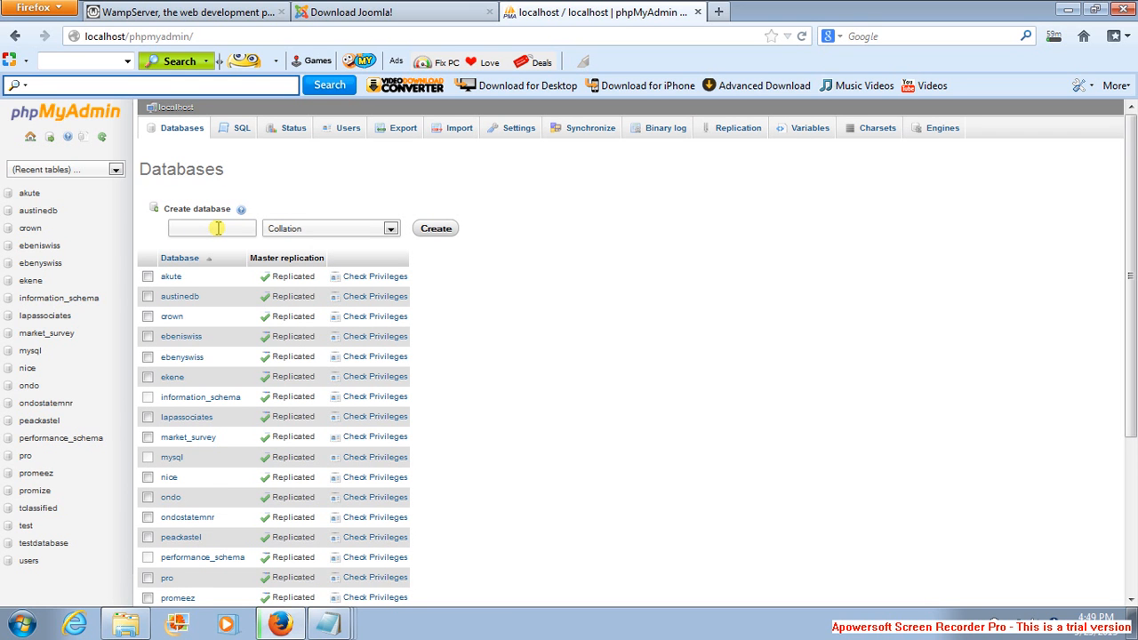
pyautogui.write('u')
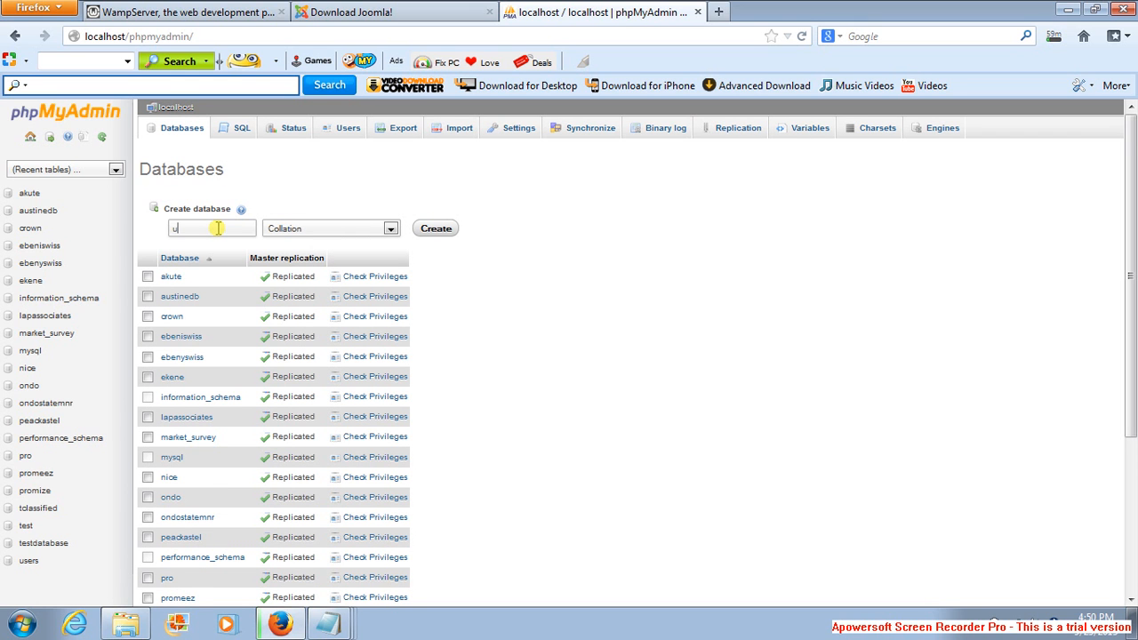
pyautogui.write('nme')
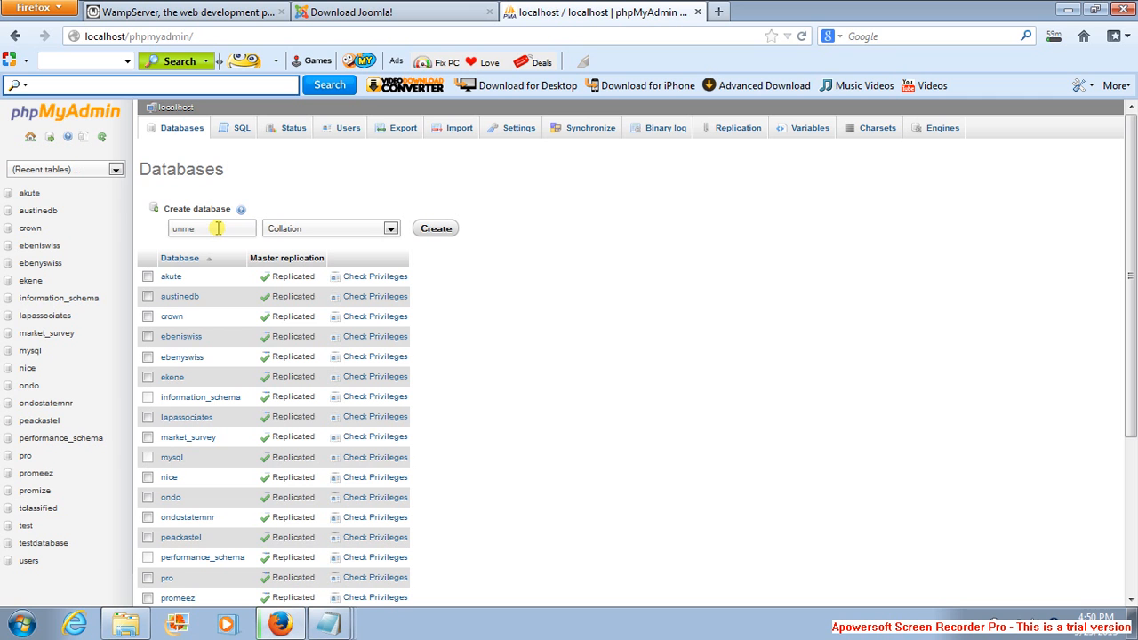
pyautogui.write('db')
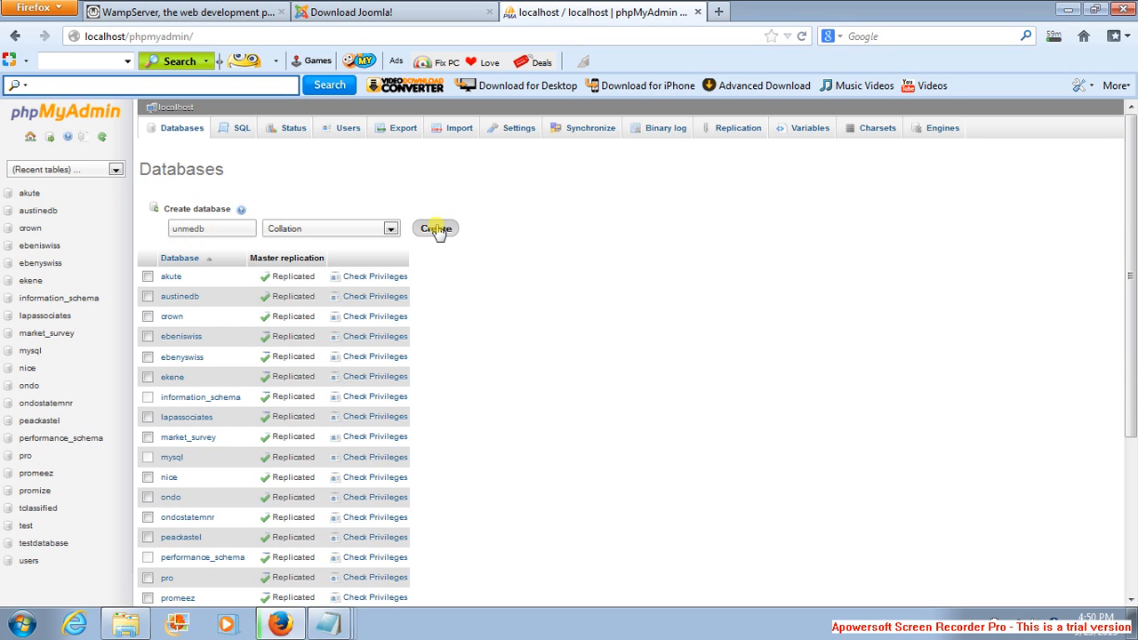
pyautogui.click(433, 228)
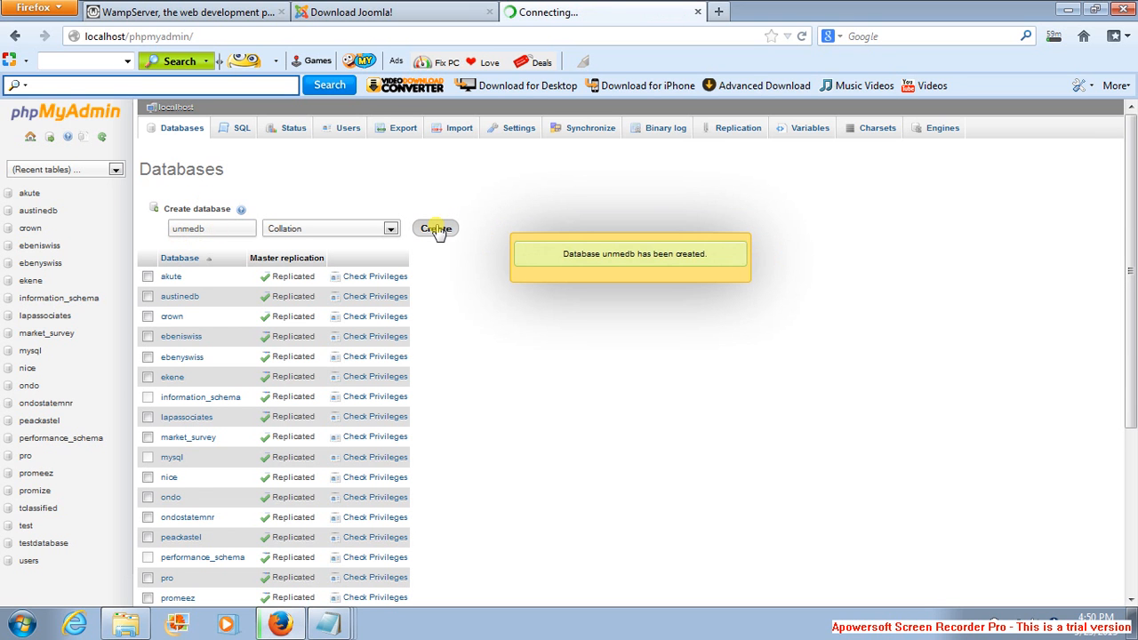
pyautogui.moveTo(633, 274)
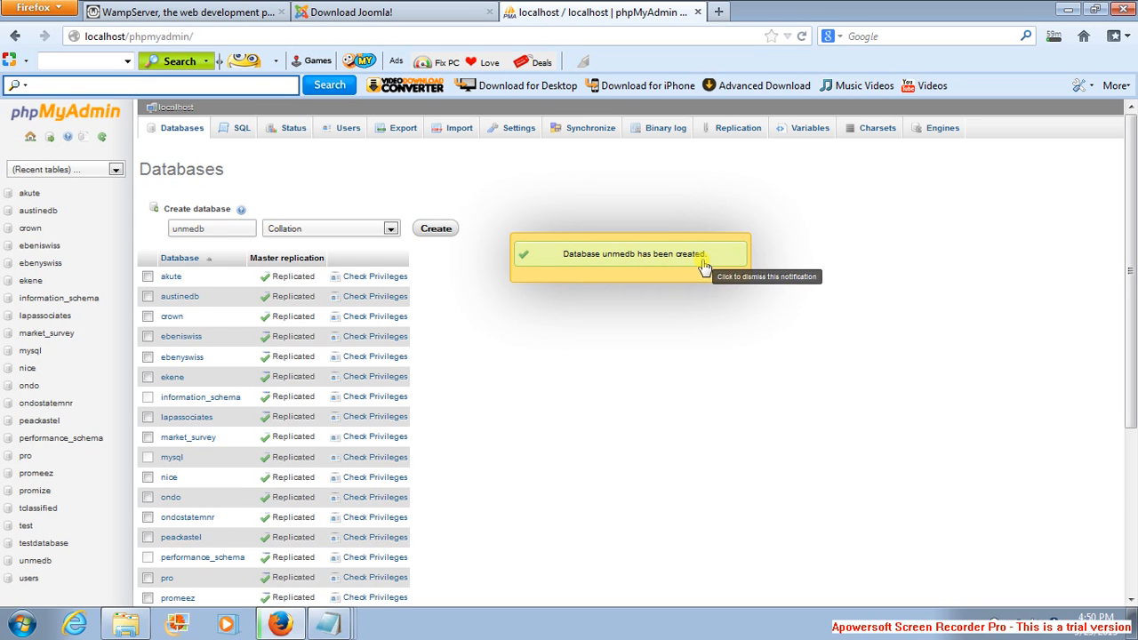
pyautogui.click(703, 267)
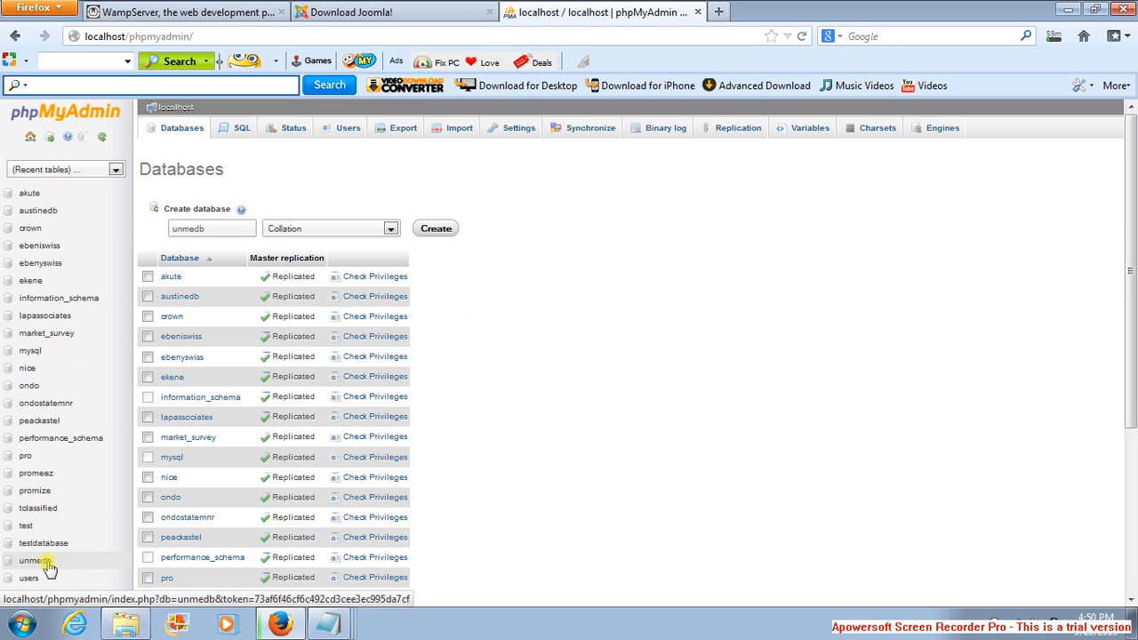
pyautogui.moveTo(668, 145)
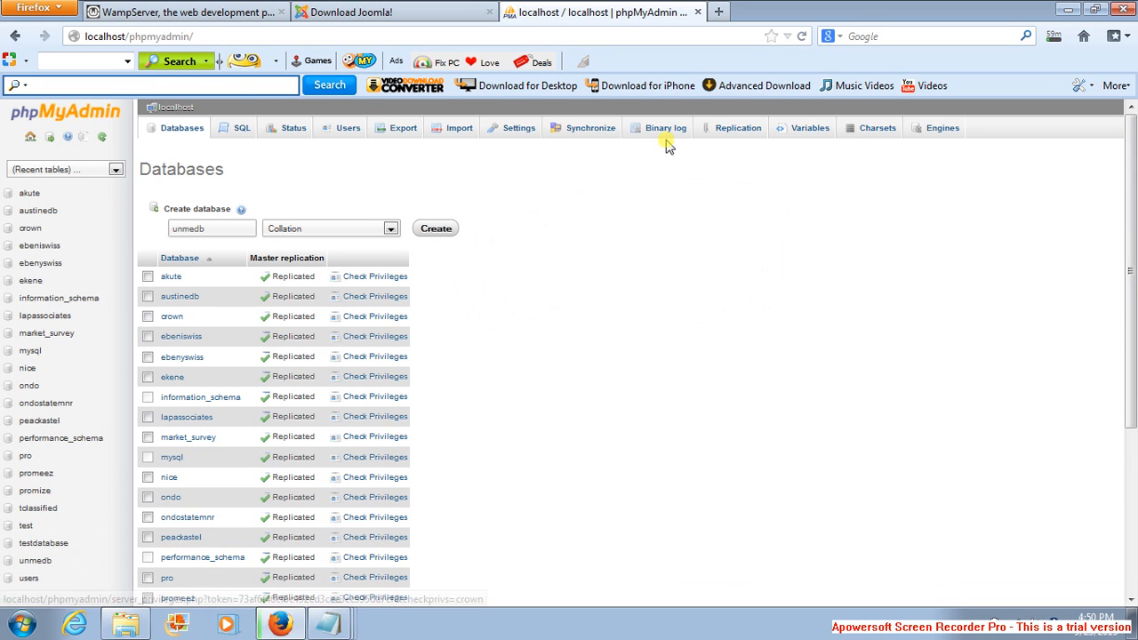
pyautogui.moveTo(608, 309)
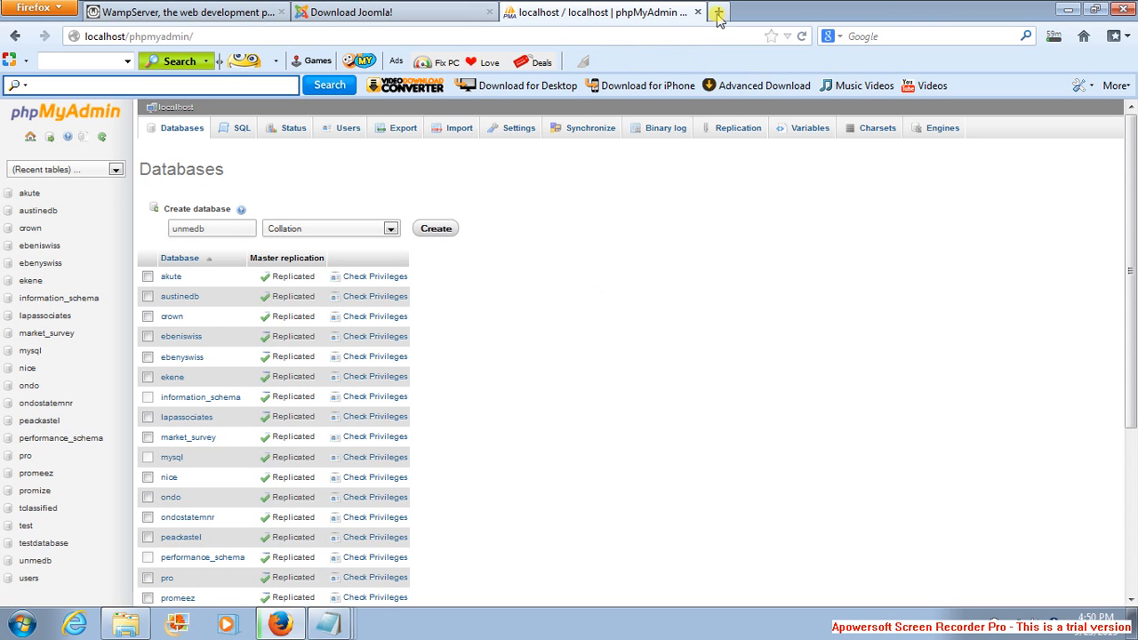
# Step: Load localhost/unme in a new tab and check the unme folder in the web root
pyautogui.click(718, 10)
pyautogui.write('localhost/')
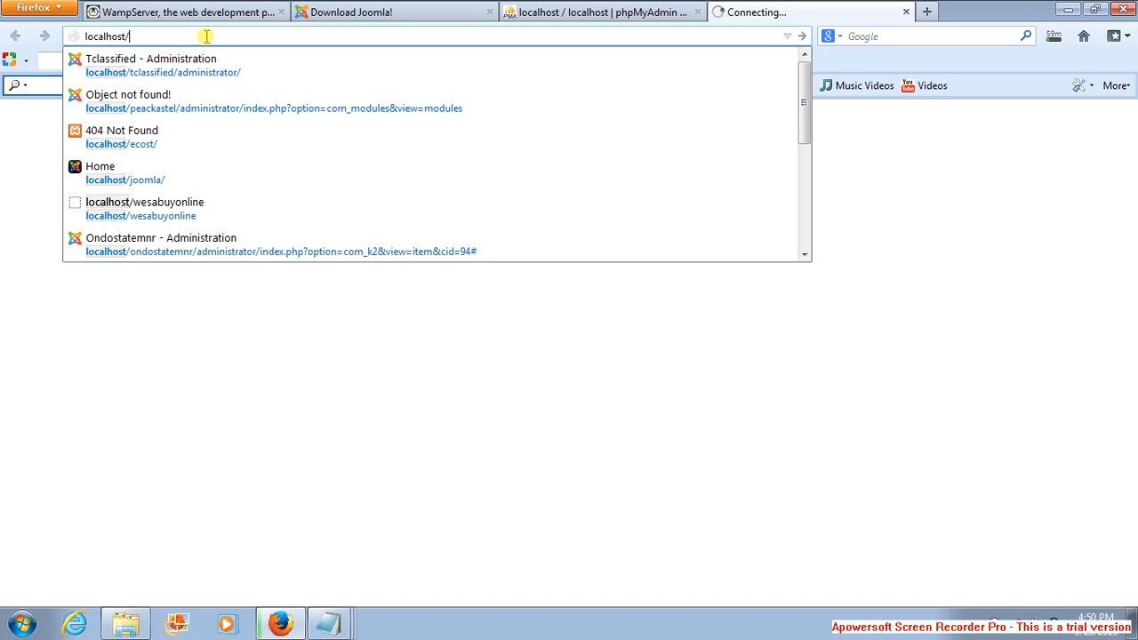
pyautogui.write('u')
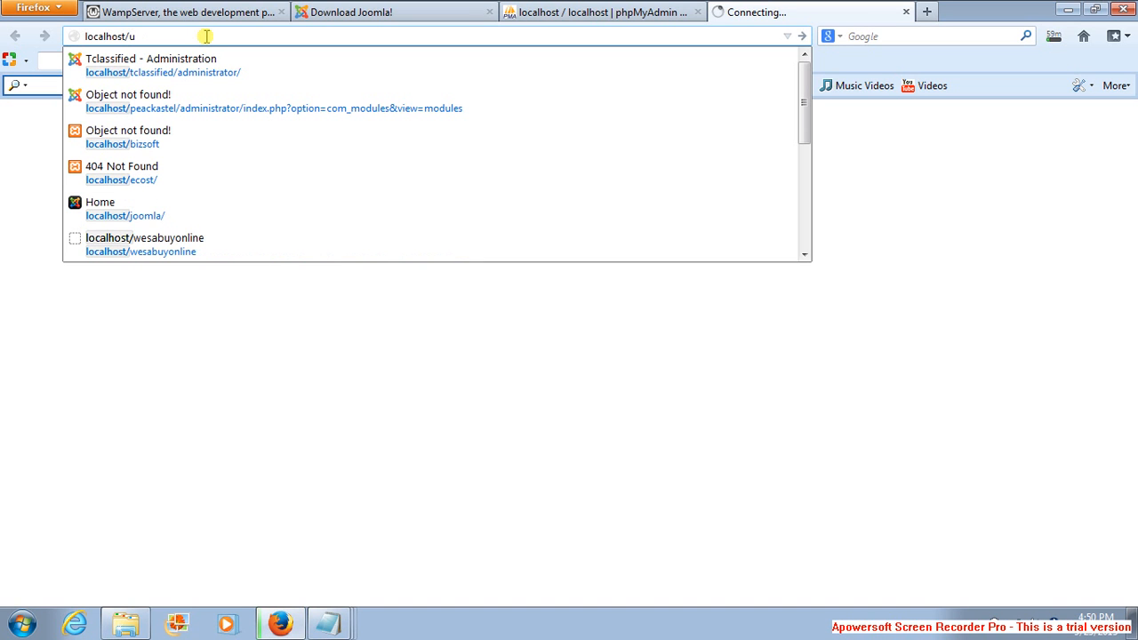
pyautogui.write('nme')
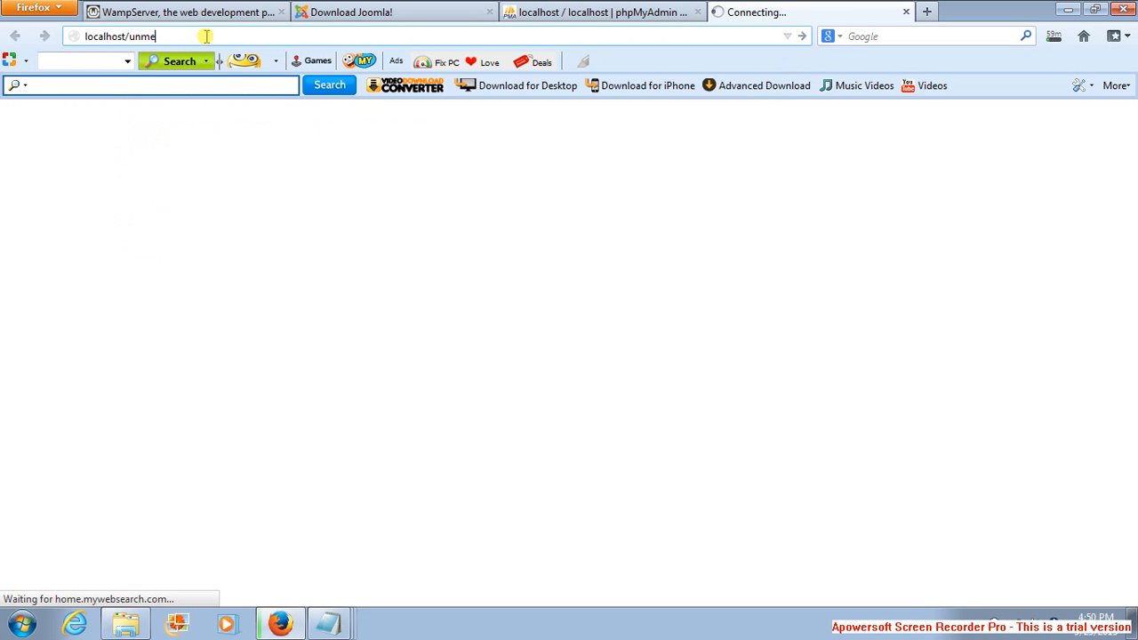
pyautogui.press('Return')
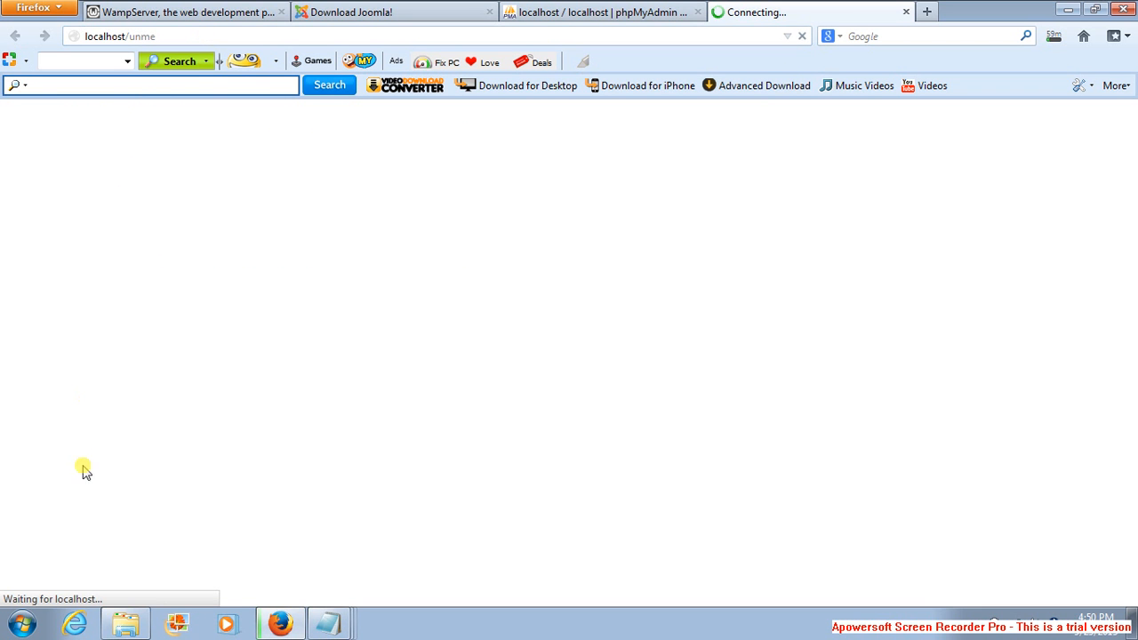
pyautogui.moveTo(132, 601)
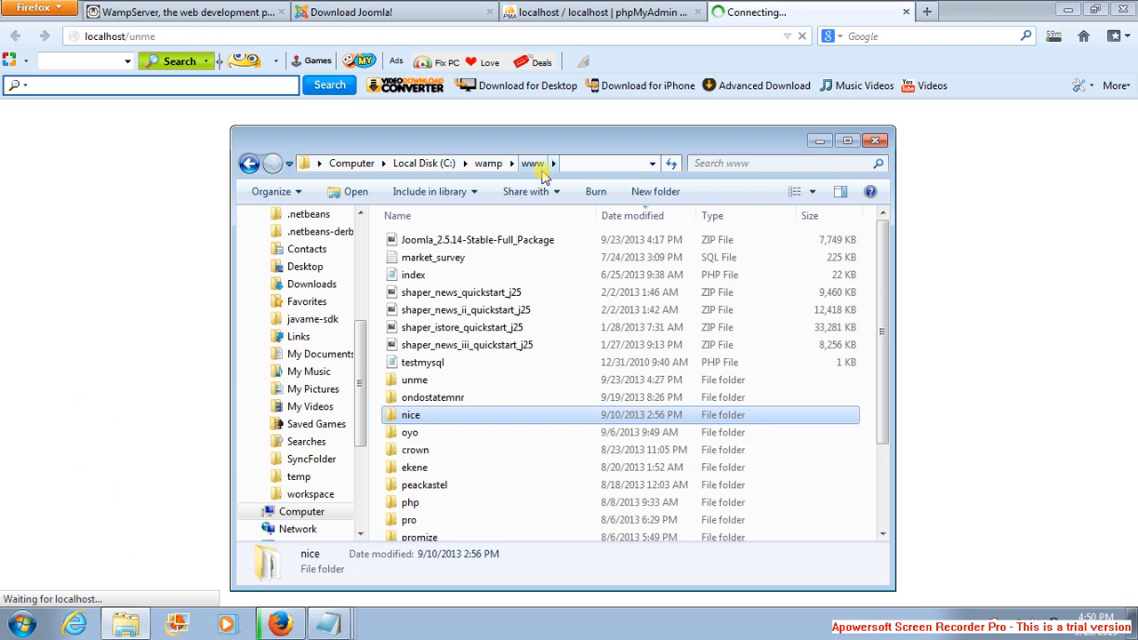
pyautogui.moveTo(414, 380)
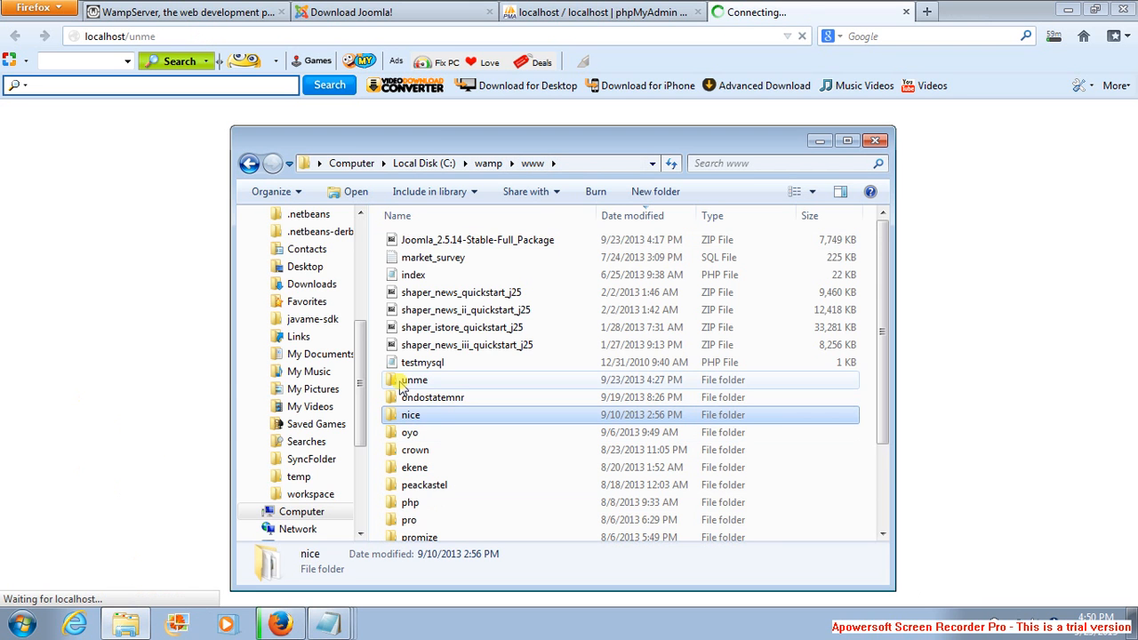
pyautogui.doubleClick(412, 380)
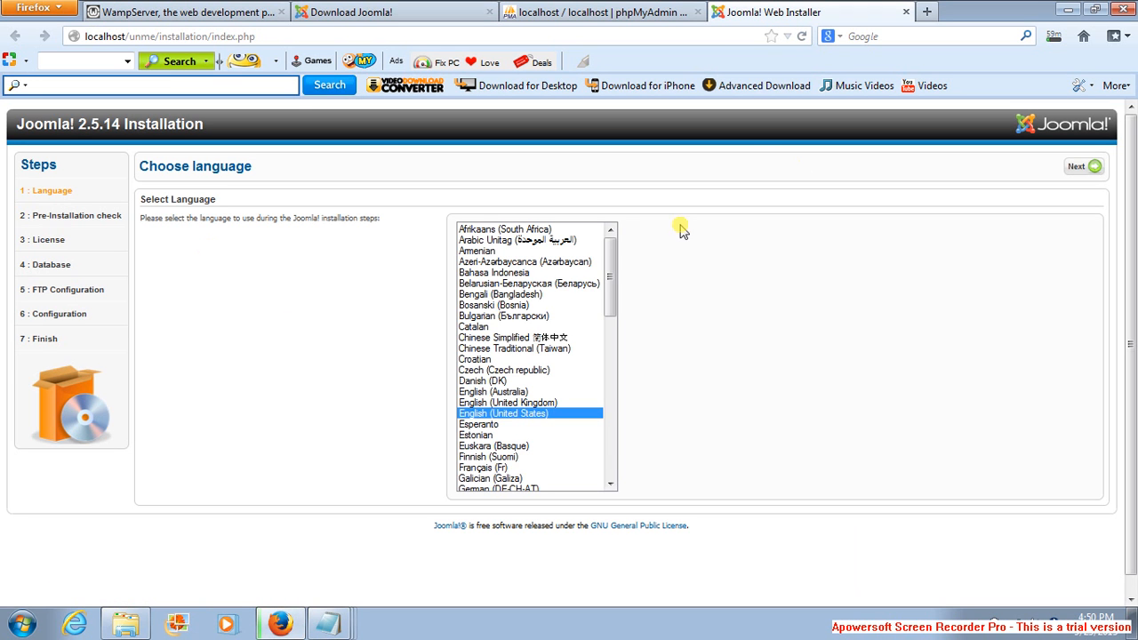
pyautogui.moveTo(398, 71)
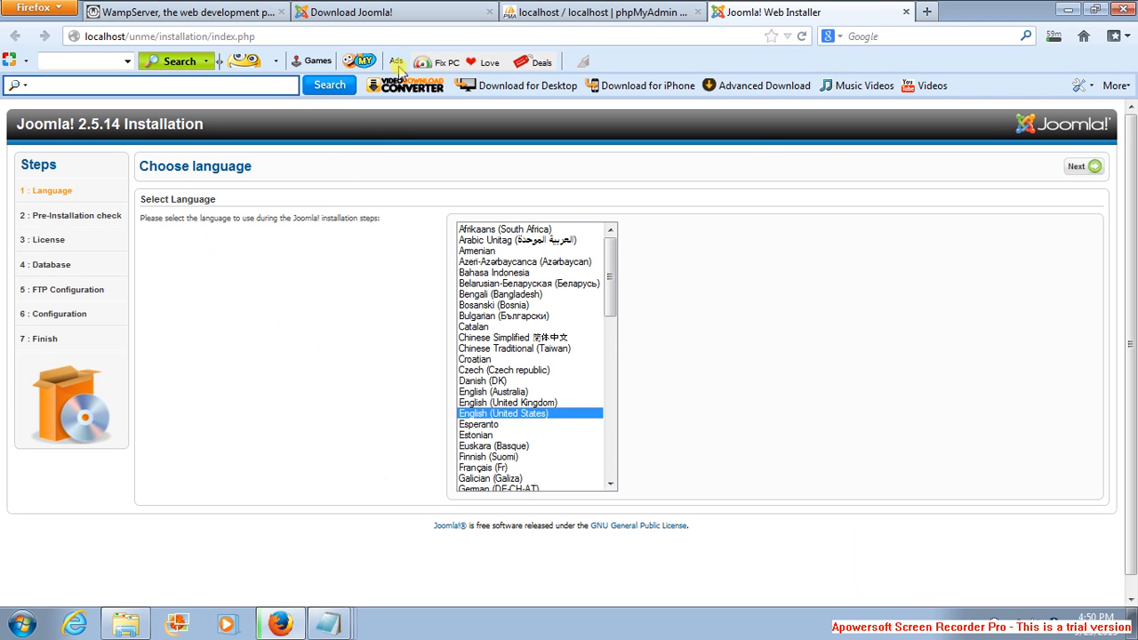
pyautogui.moveTo(931, 192)
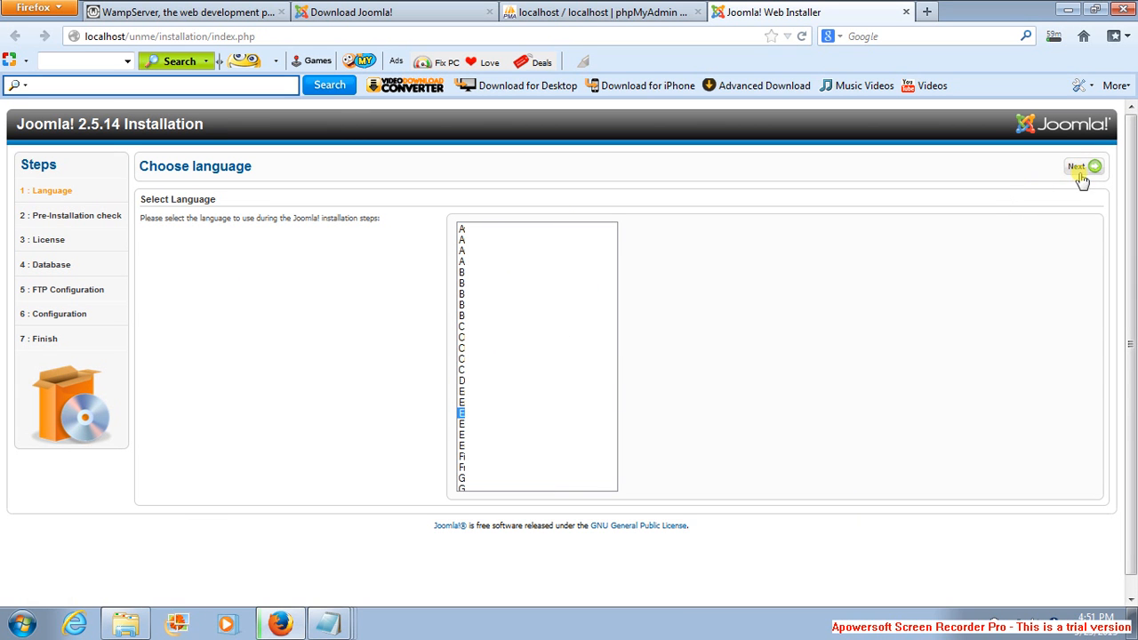
pyautogui.moveTo(910, 274)
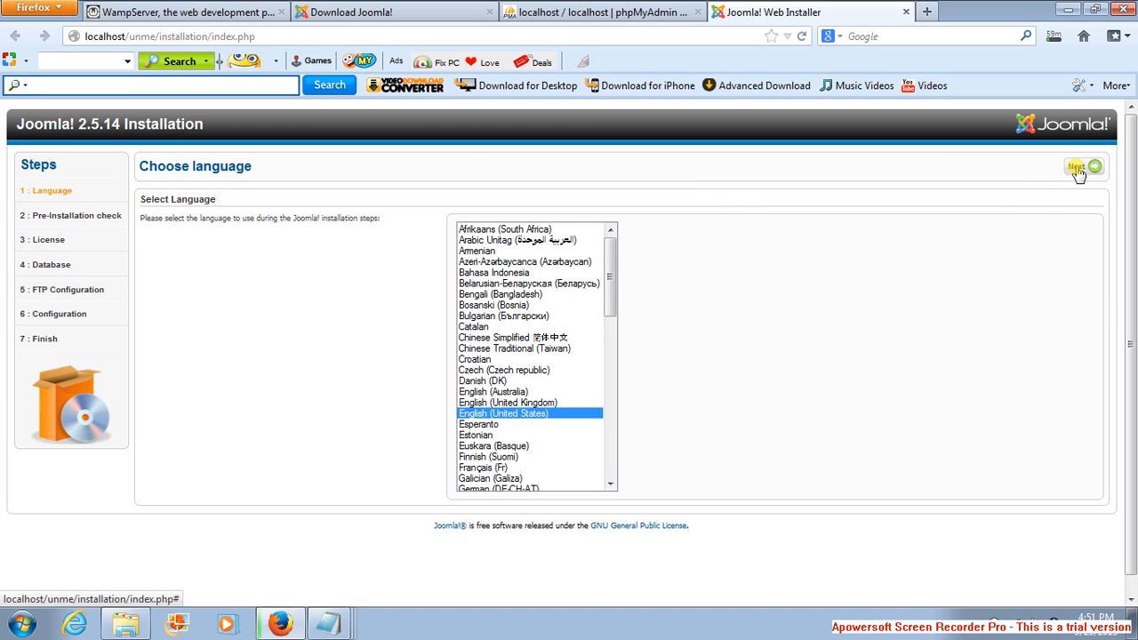
# Step: Keep English (United States), pass the Pre-Installation Check and accept the License
pyautogui.click(1081, 167)
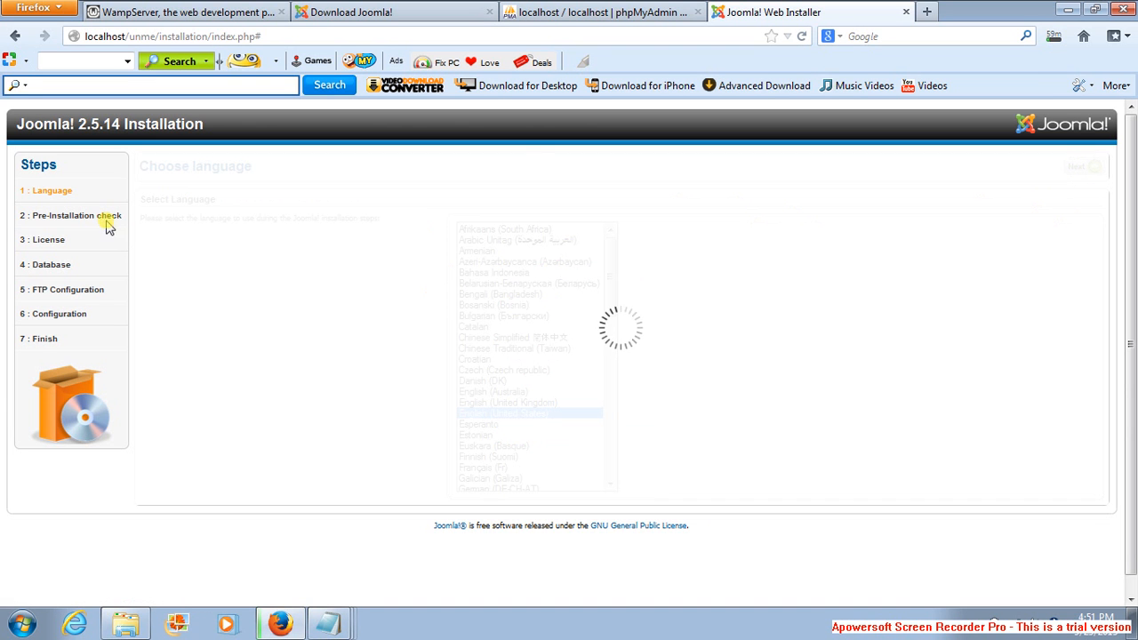
pyautogui.click(1078, 167)
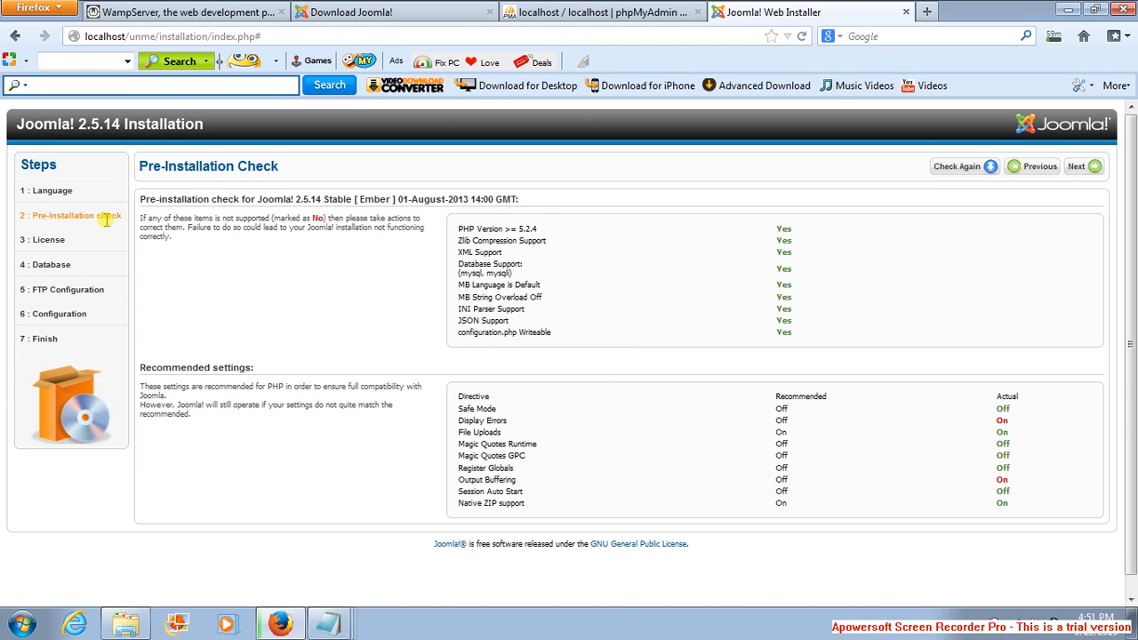
pyautogui.moveTo(145, 217)
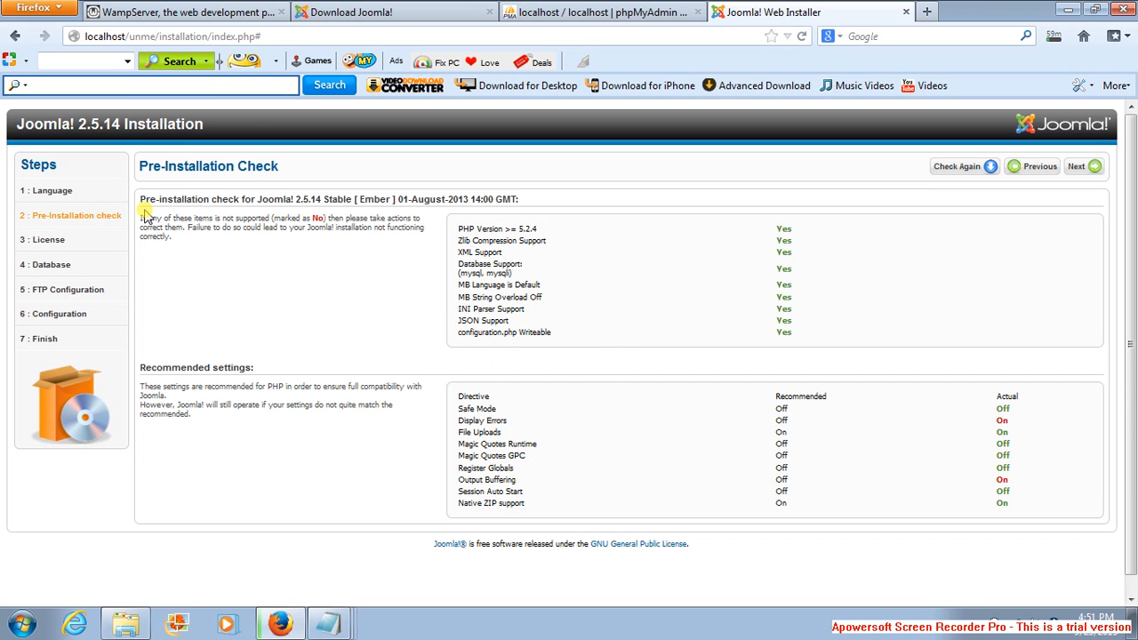
pyautogui.moveTo(1002, 187)
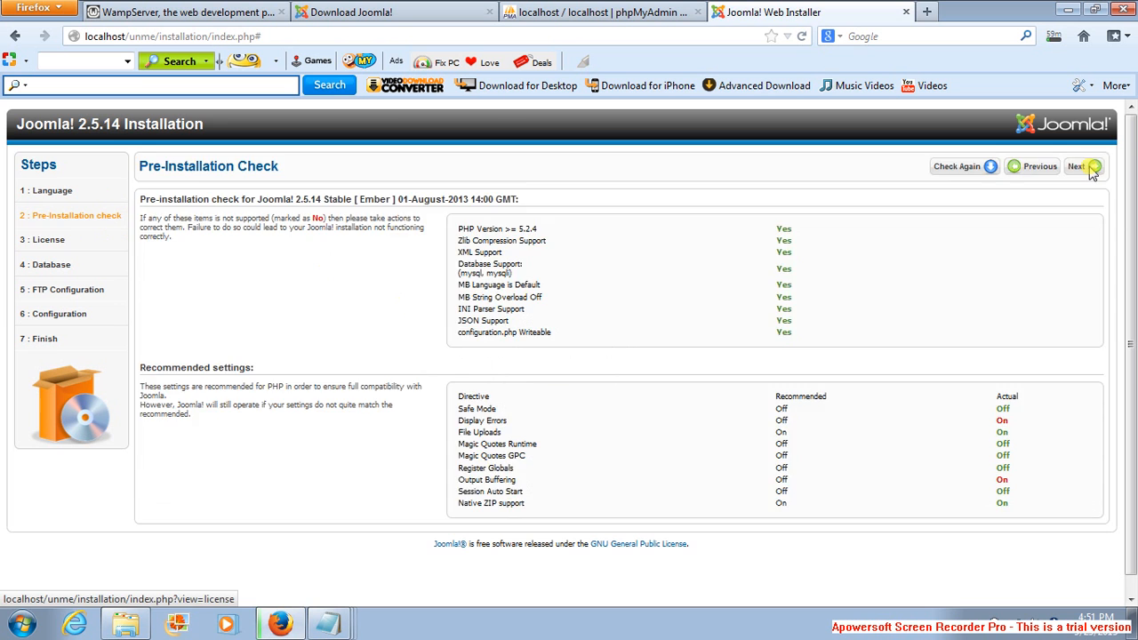
pyautogui.click(1078, 167)
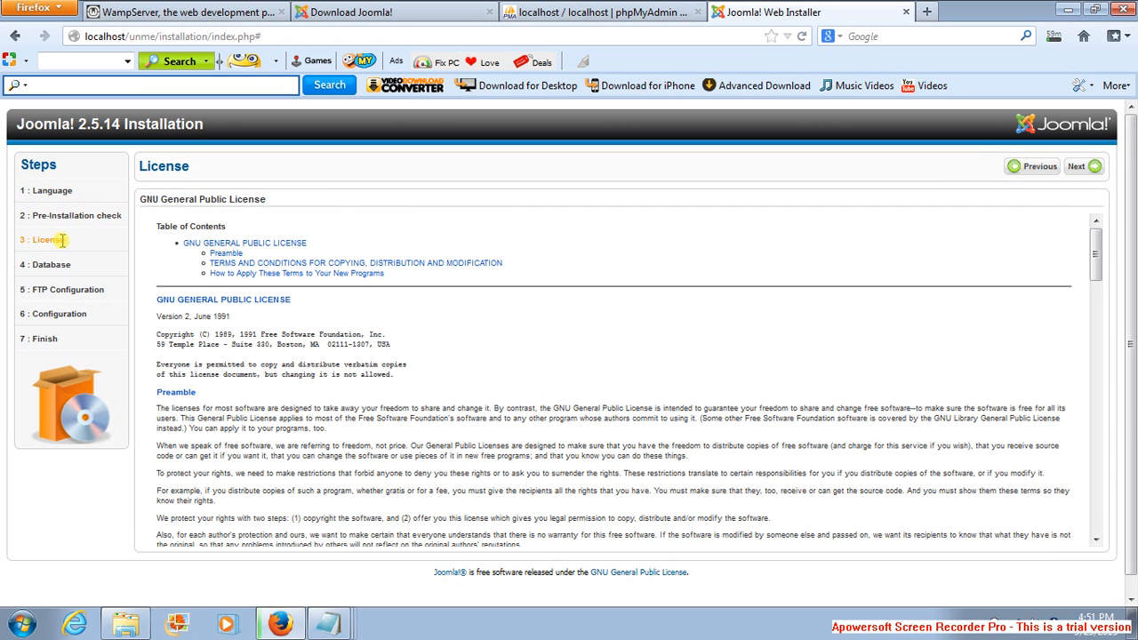
pyautogui.click(1079, 167)
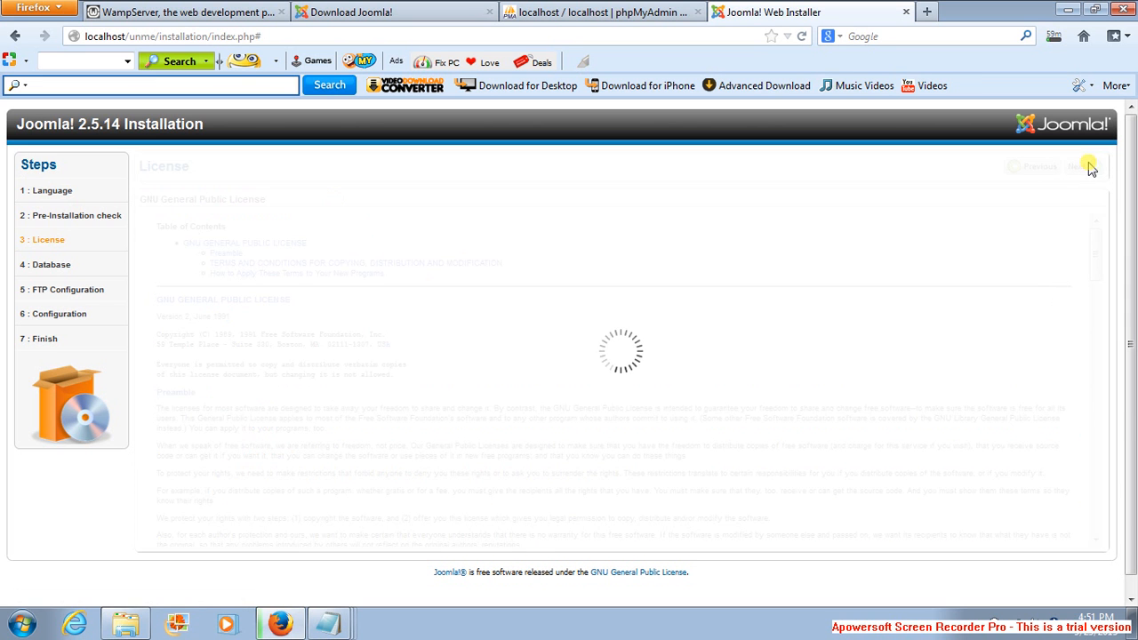
# Step: Enter database username root and database name unmedb, then submit the settings
pyautogui.click(1077, 167)
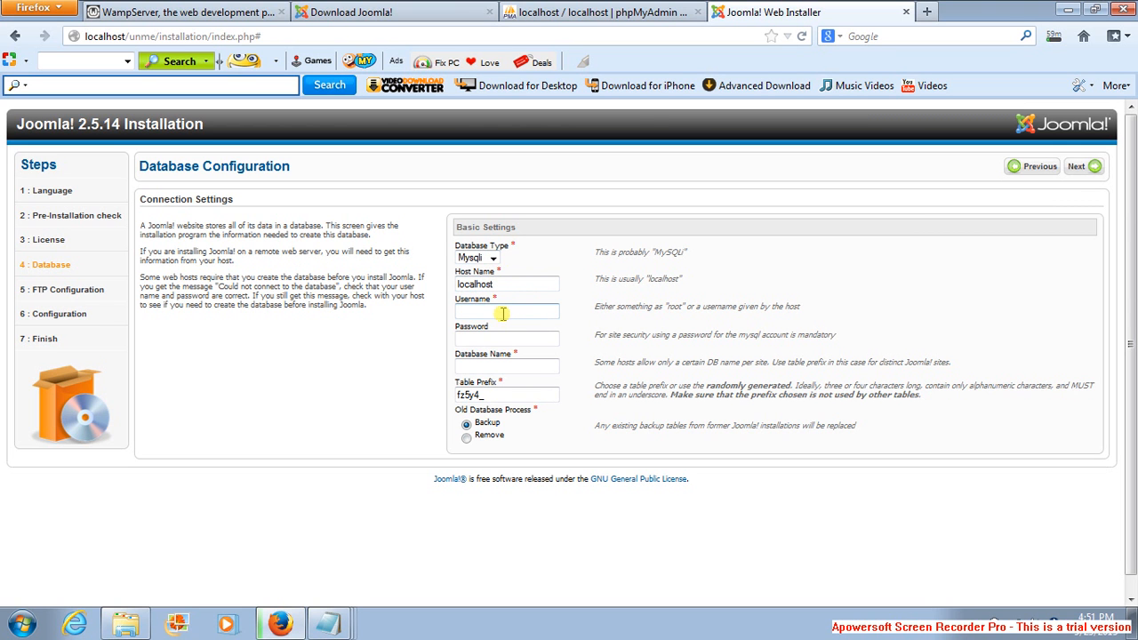
pyautogui.click(507, 311)
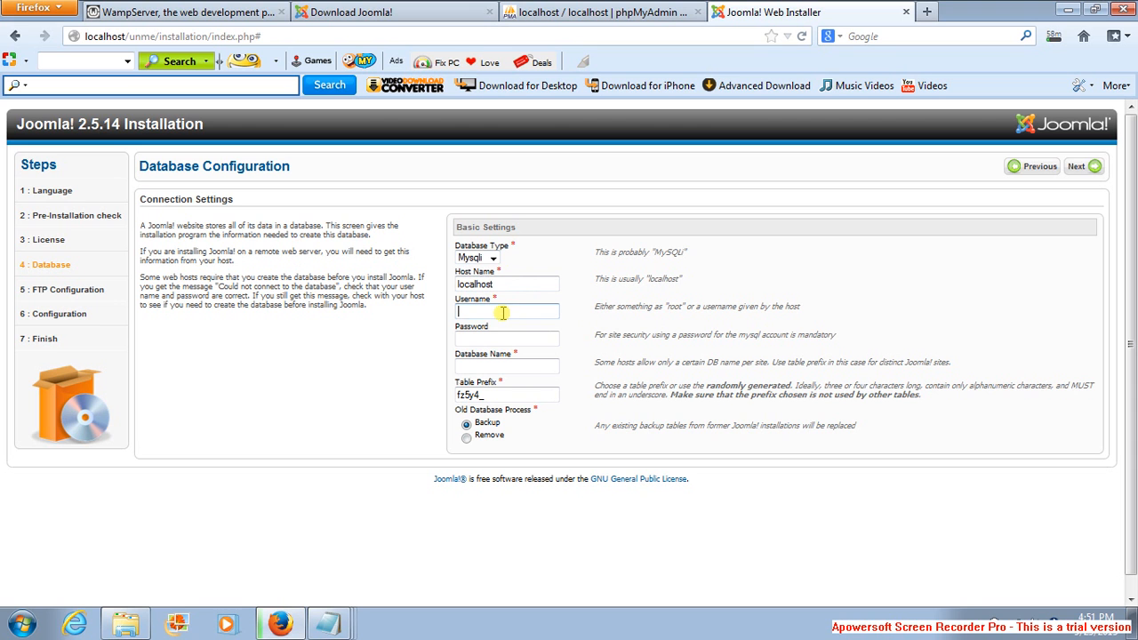
pyautogui.write('root')
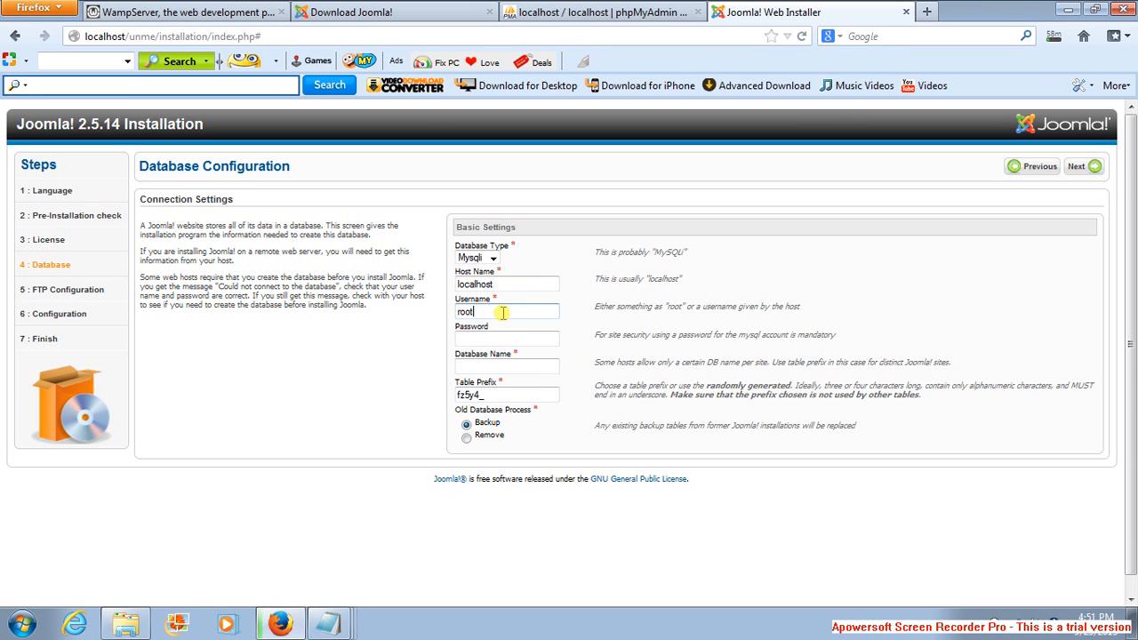
pyautogui.click(507, 338)
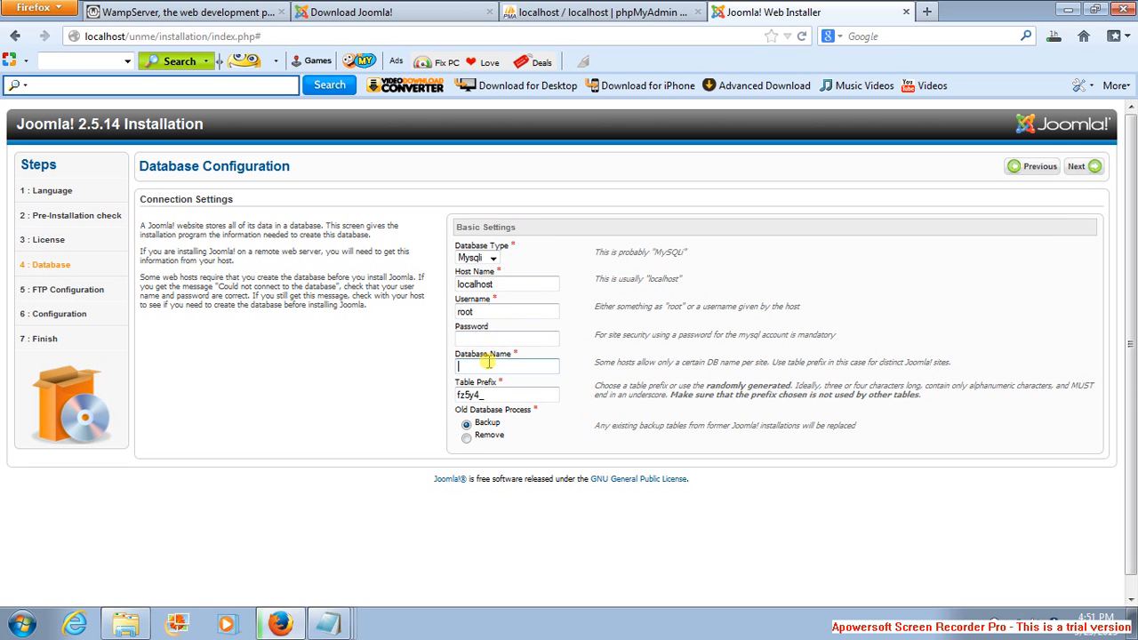
pyautogui.write('unm')
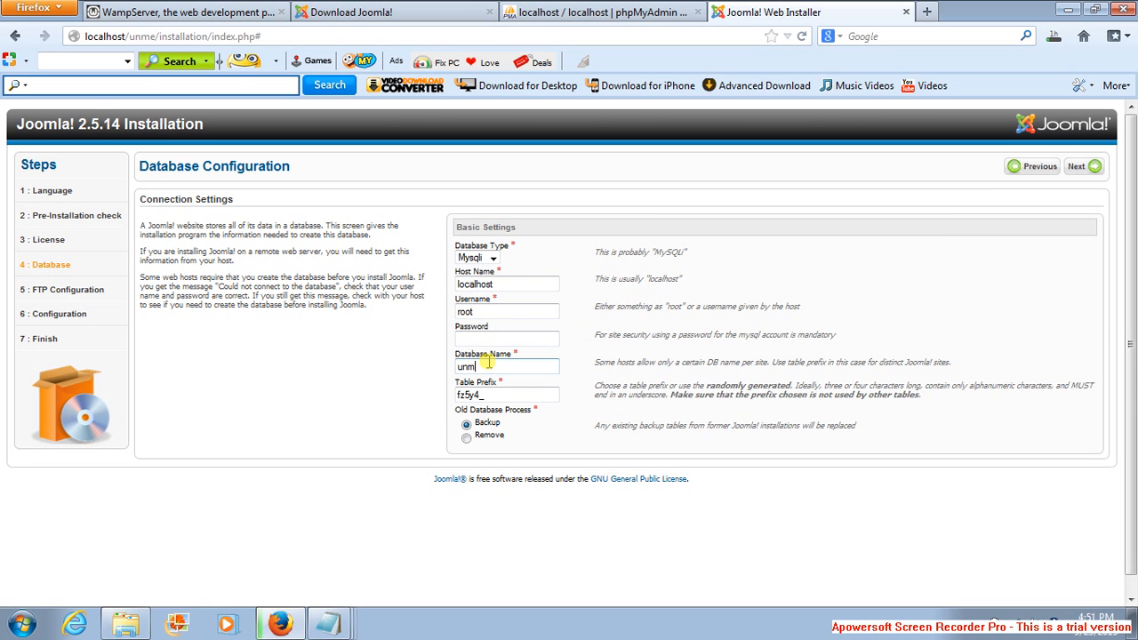
pyautogui.write('edc')
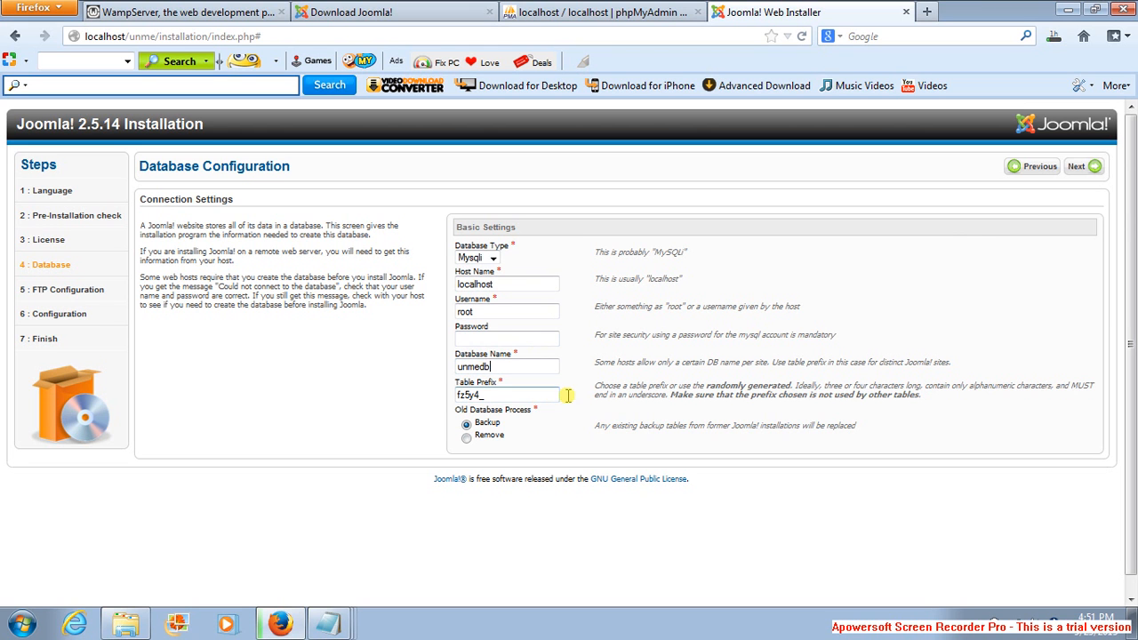
pyautogui.moveTo(1052, 183)
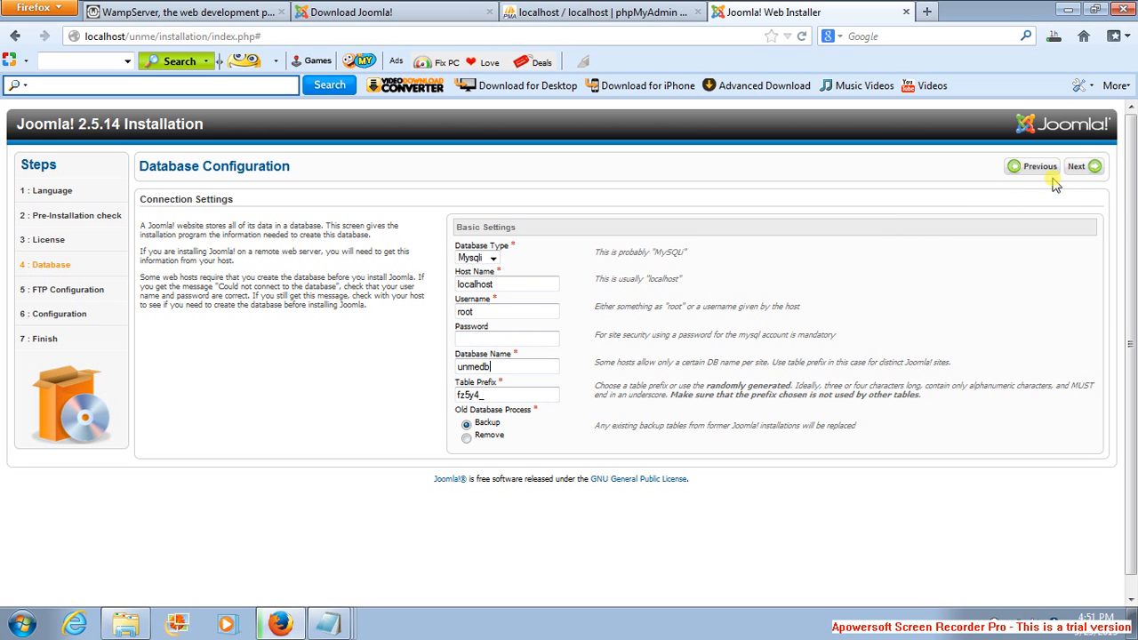
pyautogui.click(1078, 168)
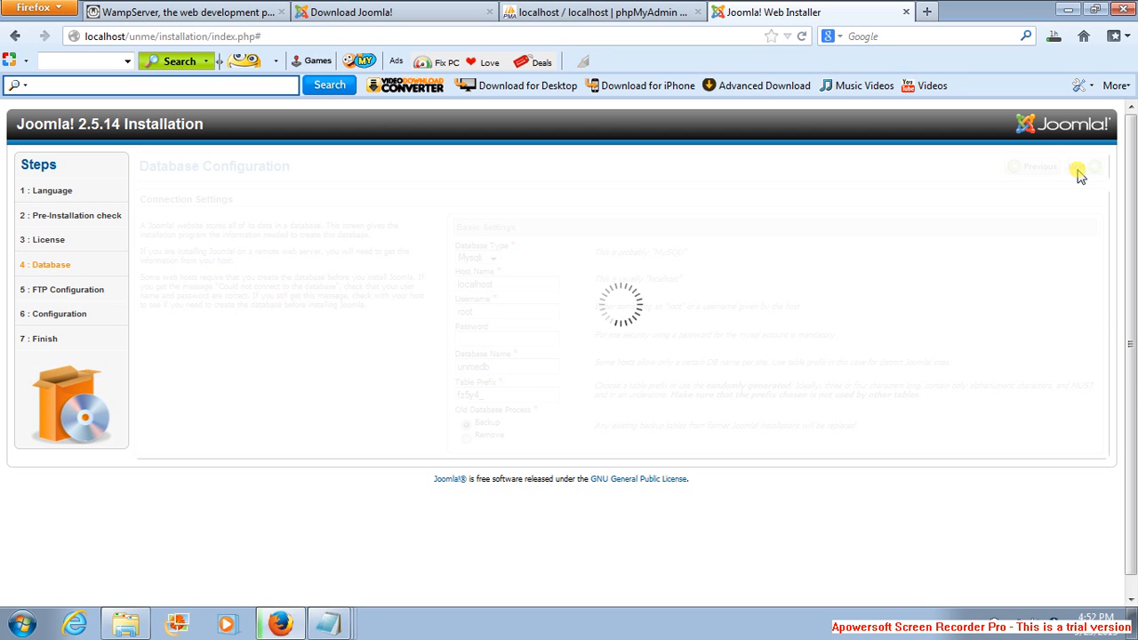
# Step: Skip the optional FTP Configuration step to reach Main Configuration
pyautogui.click(1078, 167)
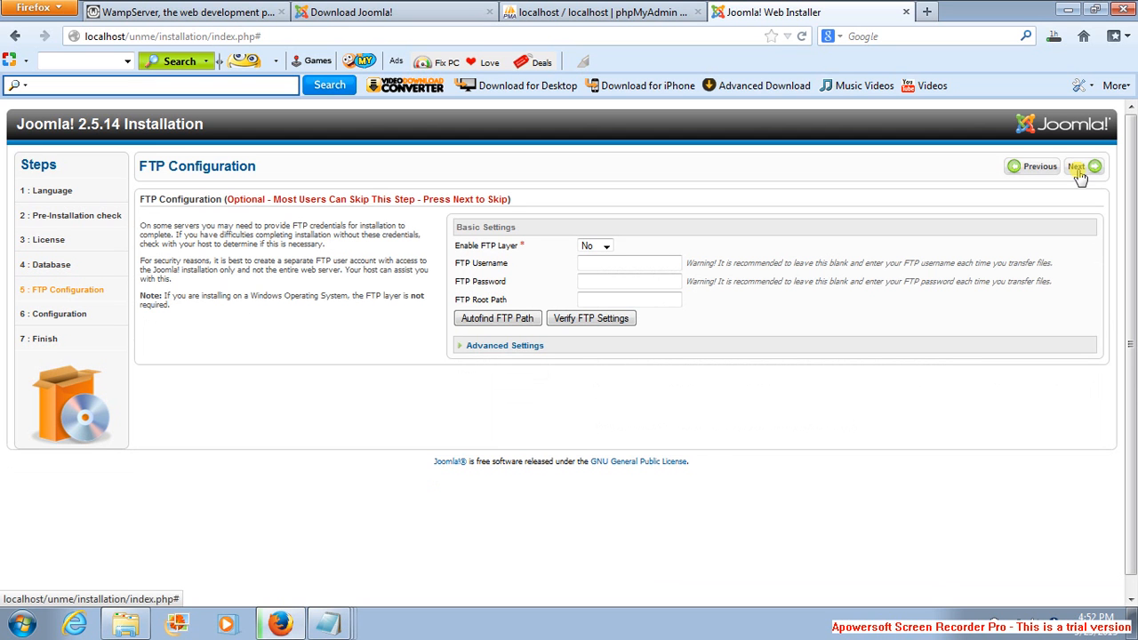
pyautogui.click(1077, 167)
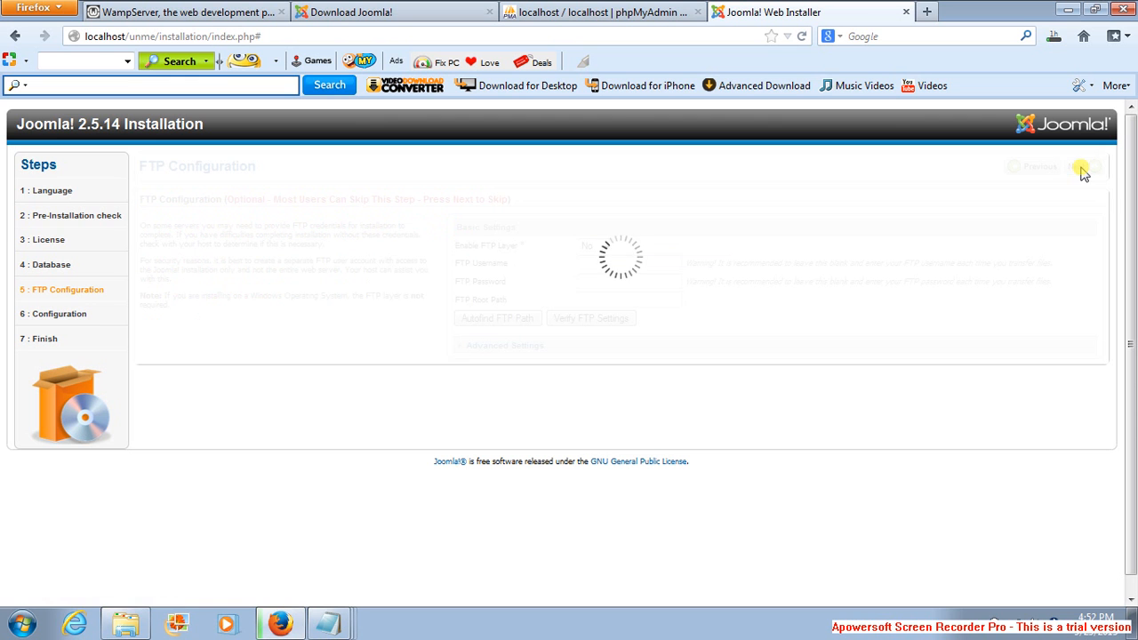
pyautogui.click(1077, 168)
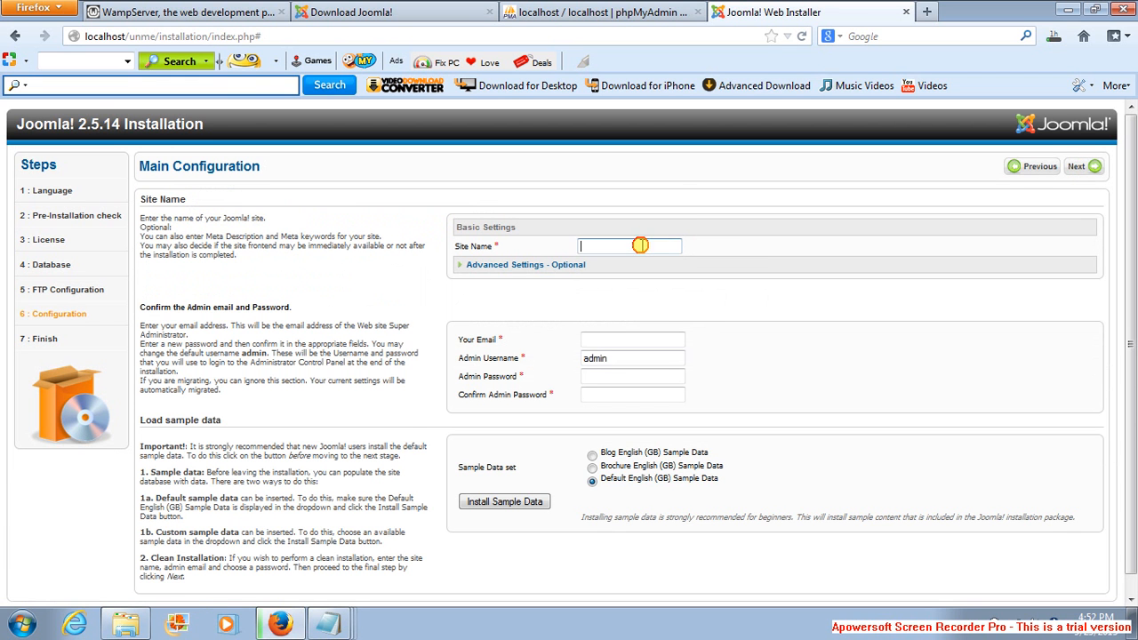
# Step: Set the Site Name to Unme and start typing the administrator email
pyautogui.write('Unme')
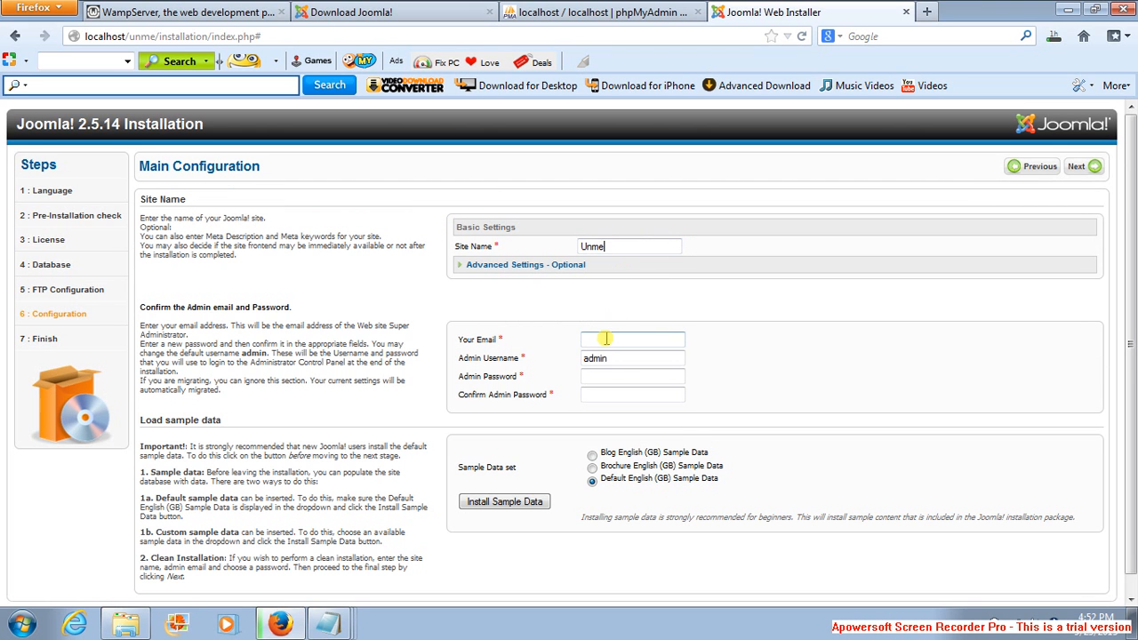
pyautogui.write('c3')
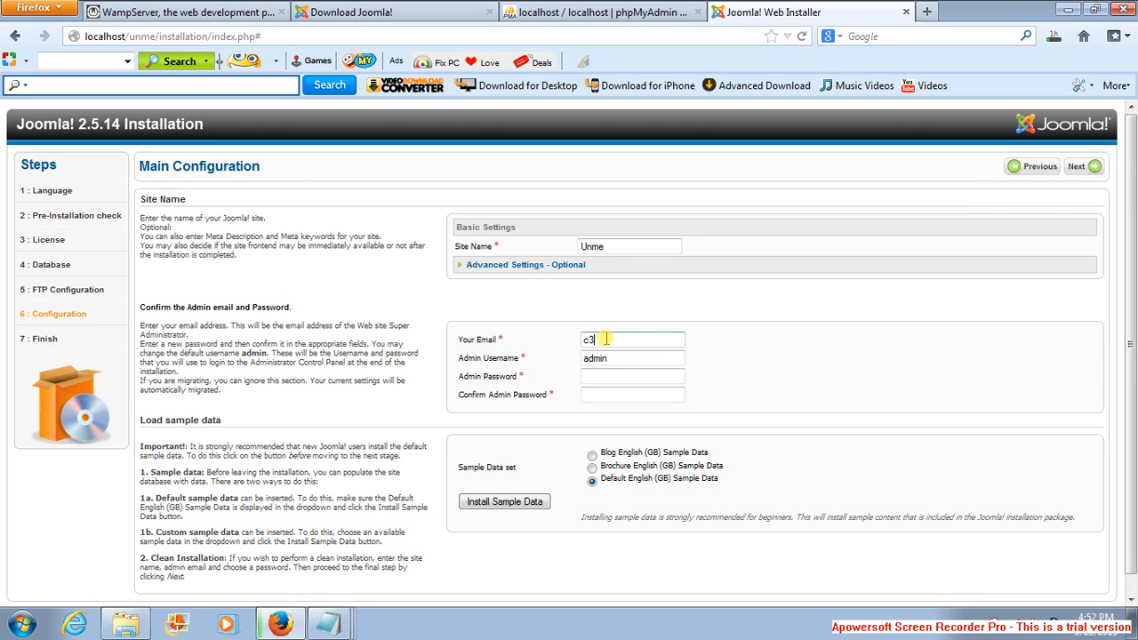